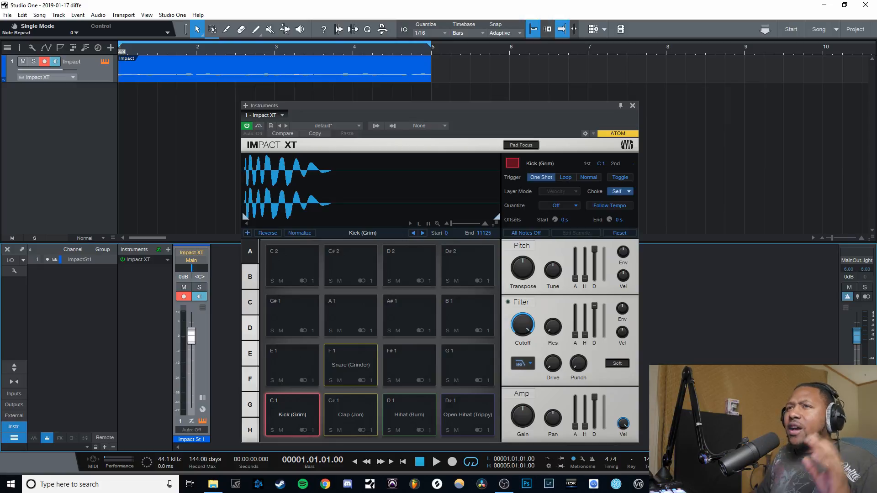
pyautogui.moveTo(522, 418)
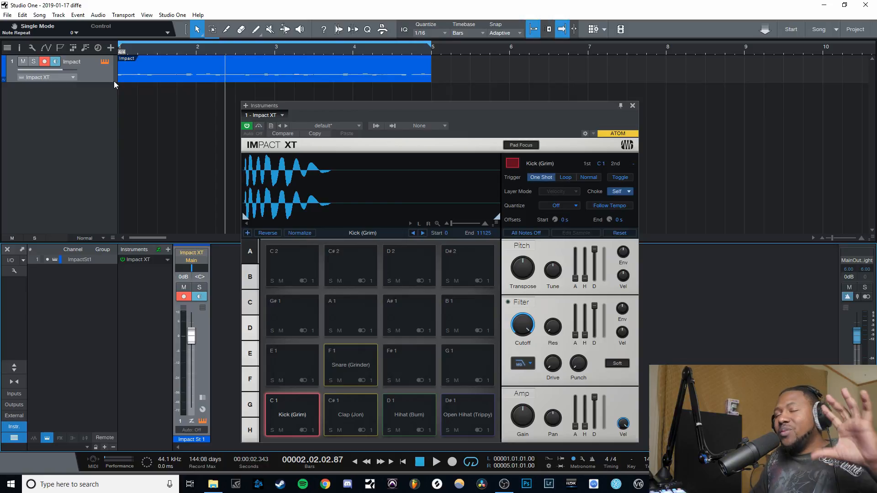
pyautogui.moveTo(141, 115)
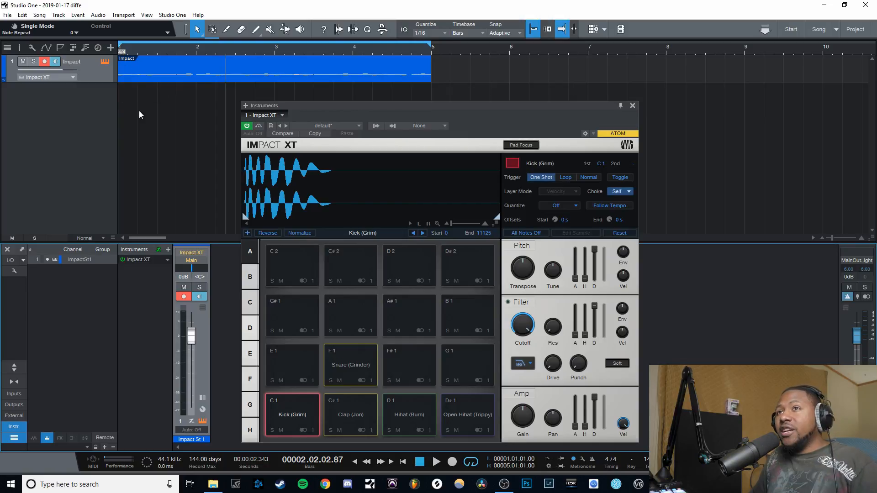
pyautogui.moveTo(154, 153)
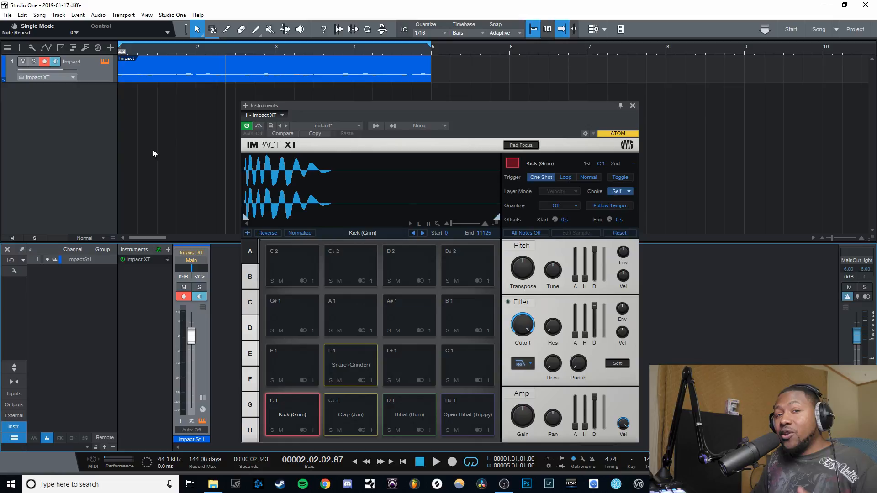
pyautogui.moveTo(156, 150)
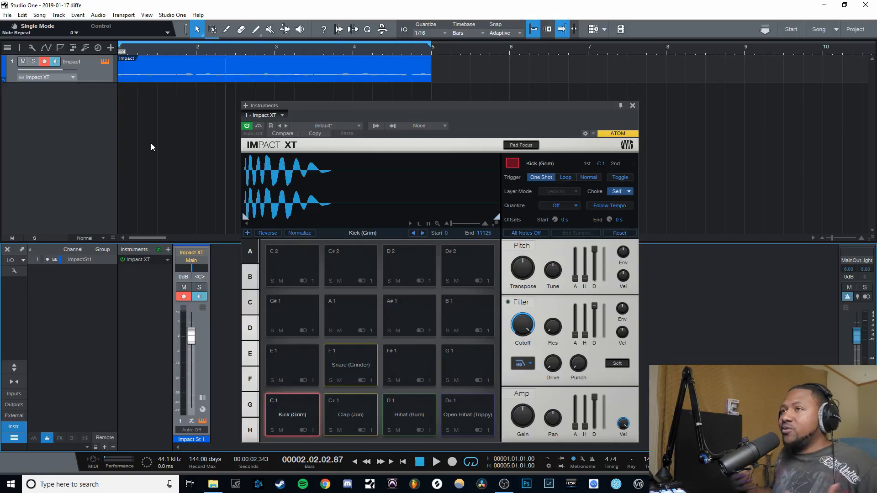
pyautogui.moveTo(319, 108)
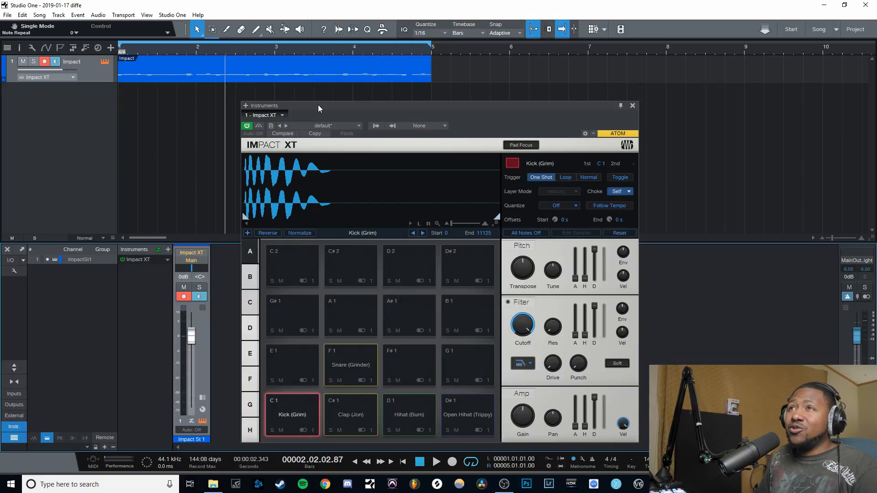
# - In Impact XT, route the kick, clap and open hat pads to mono outputs 1, 2 and 5
pyautogui.moveTo(319, 108); pyautogui.dragTo(334, 100)
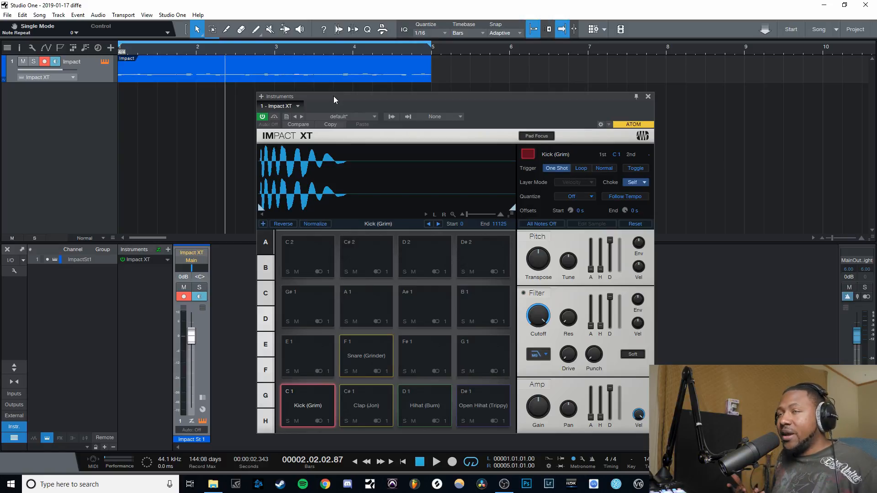
pyautogui.moveTo(405, 78)
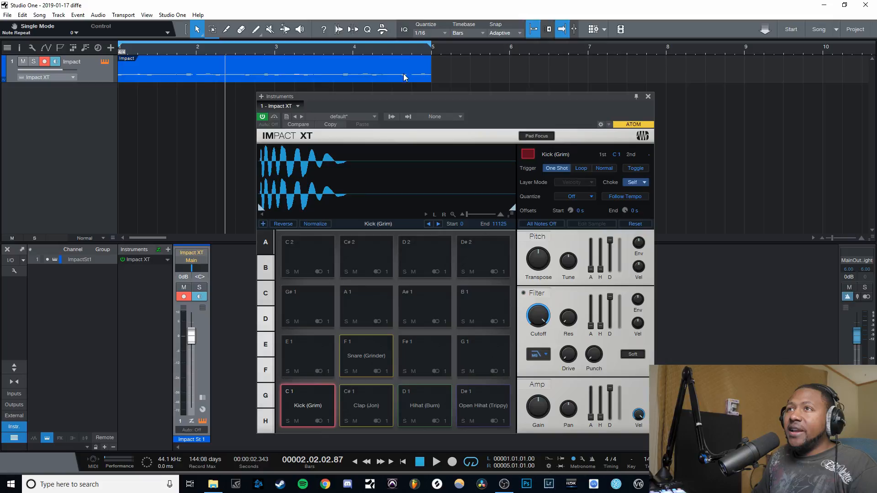
pyautogui.moveTo(362, 95)
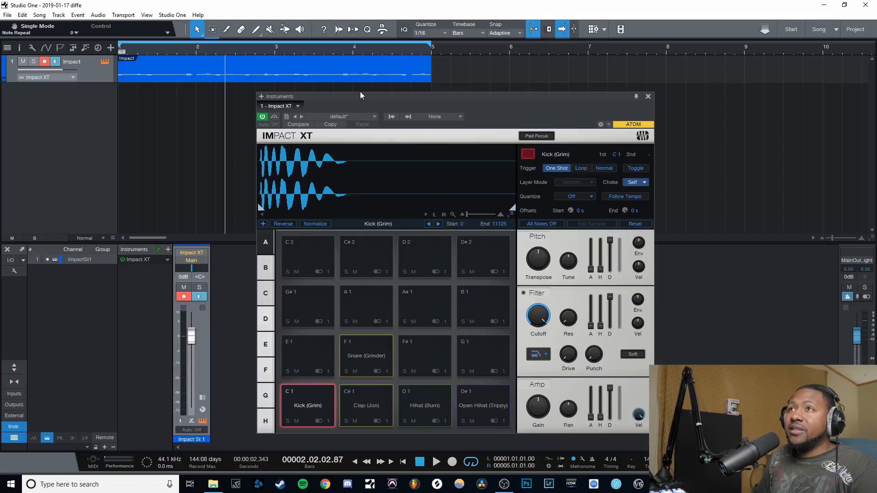
pyautogui.moveTo(361, 95); pyautogui.dragTo(350, 102)
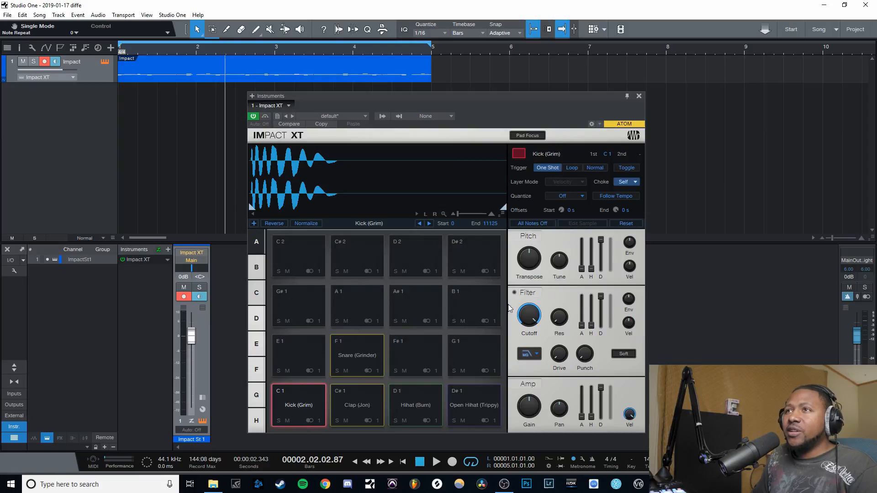
pyautogui.click(299, 405)
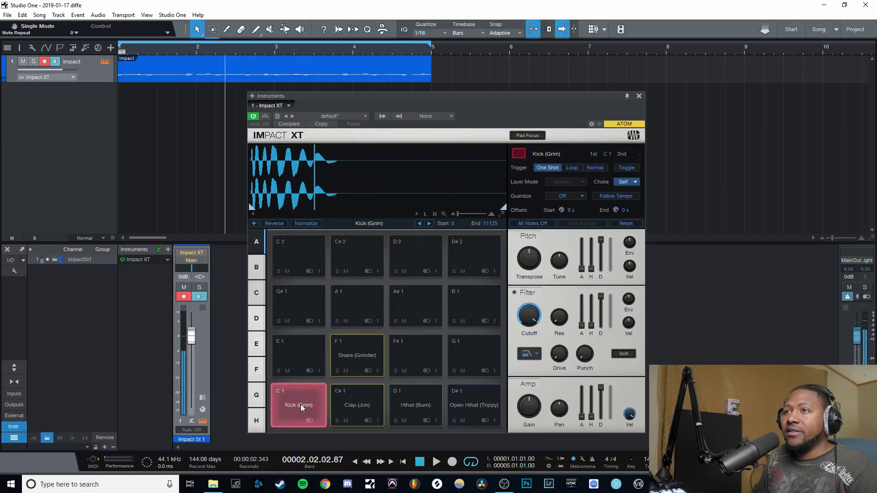
pyautogui.click(356, 355)
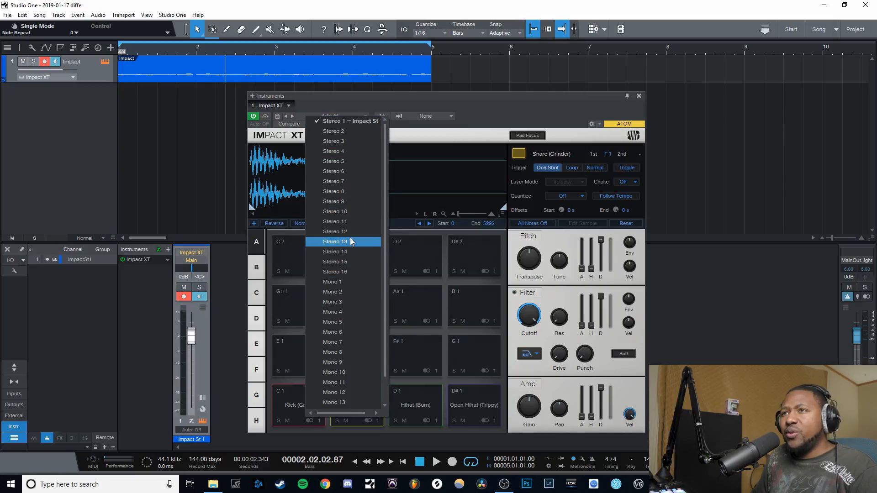
pyautogui.moveTo(335, 271)
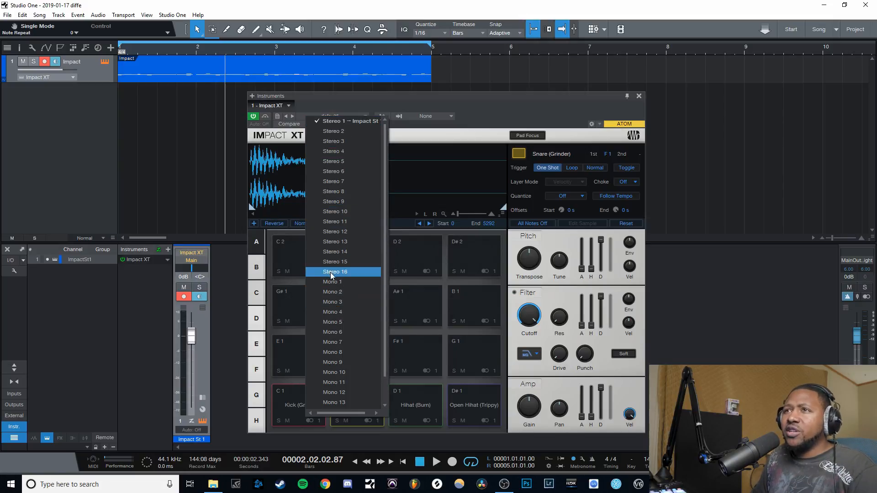
pyautogui.moveTo(332, 281)
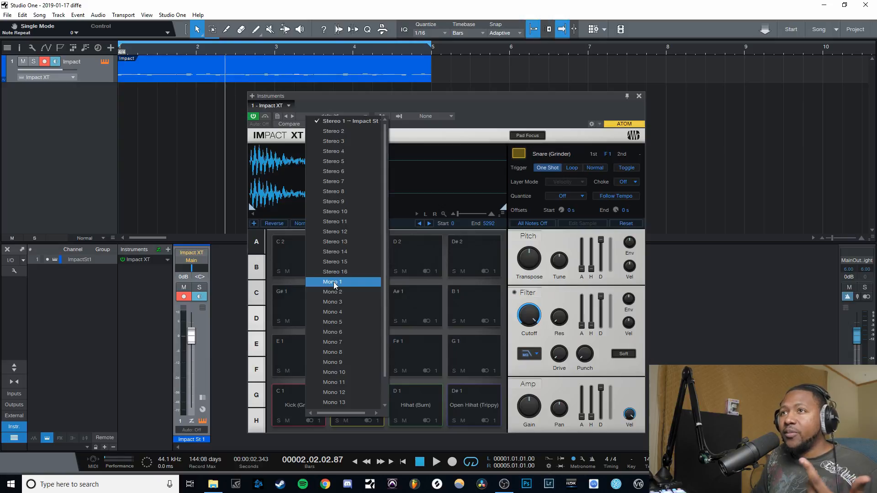
pyautogui.click(332, 282)
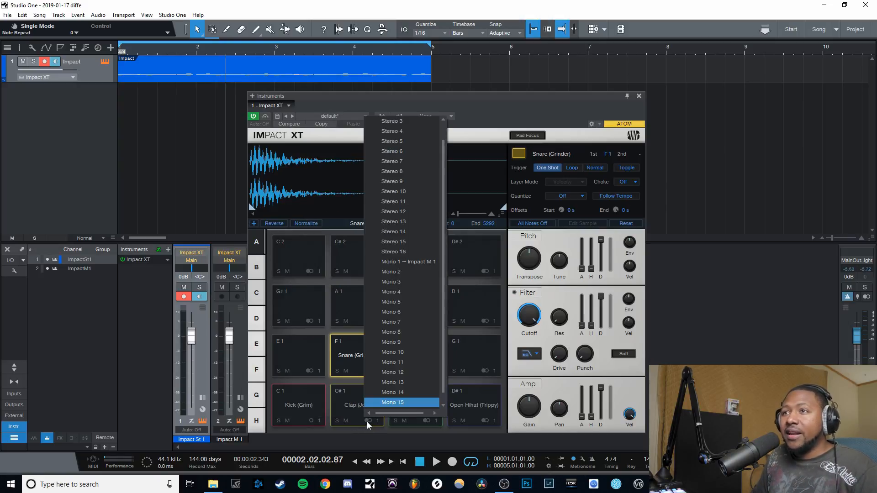
pyautogui.click(393, 402)
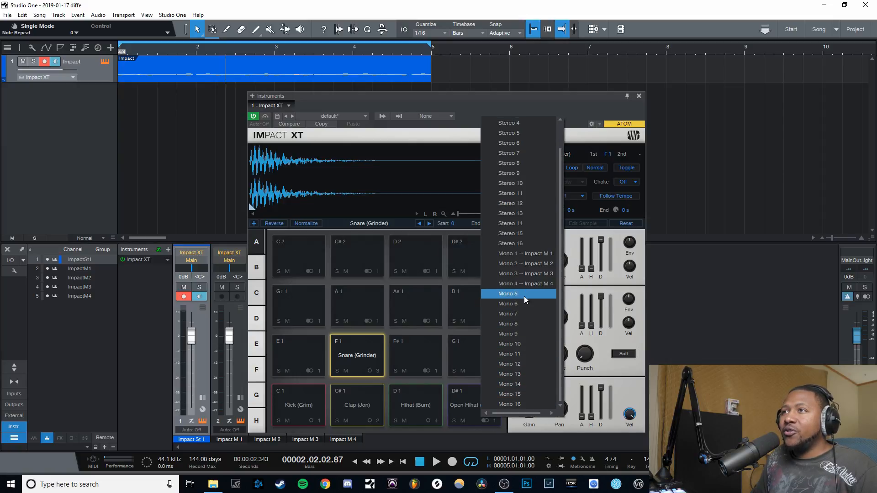
pyautogui.click(508, 294)
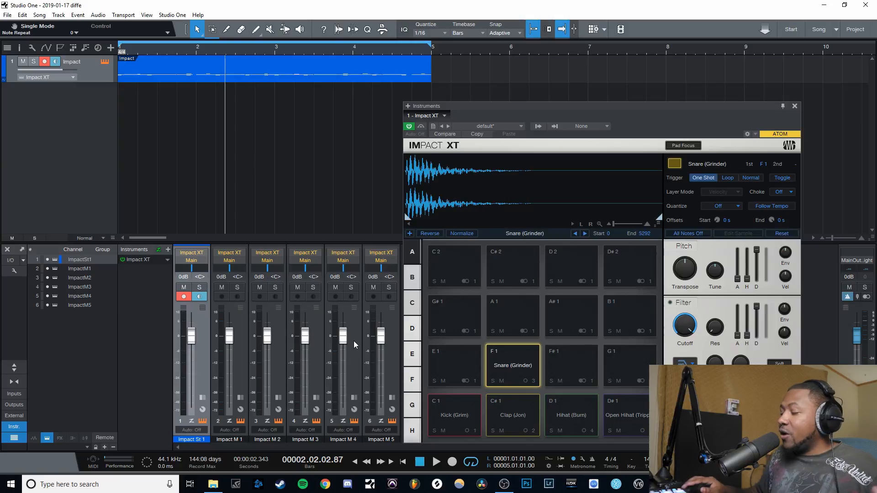
pyautogui.click(437, 462)
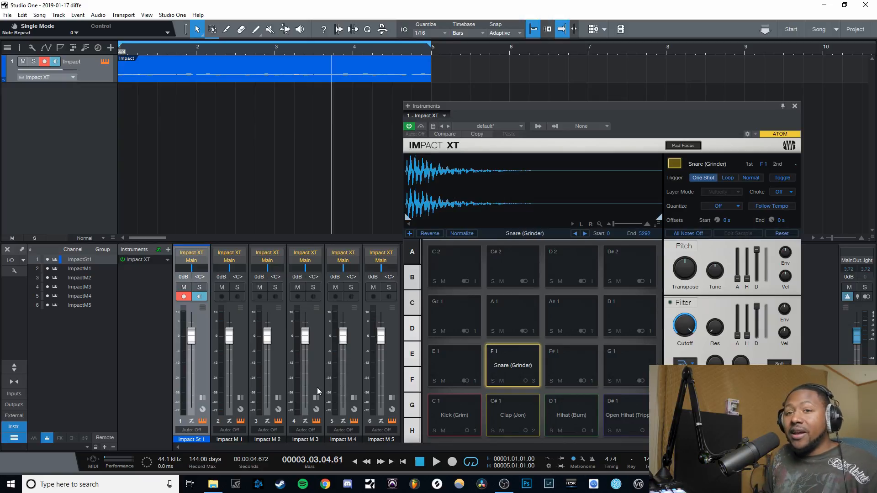
pyautogui.moveTo(306, 115)
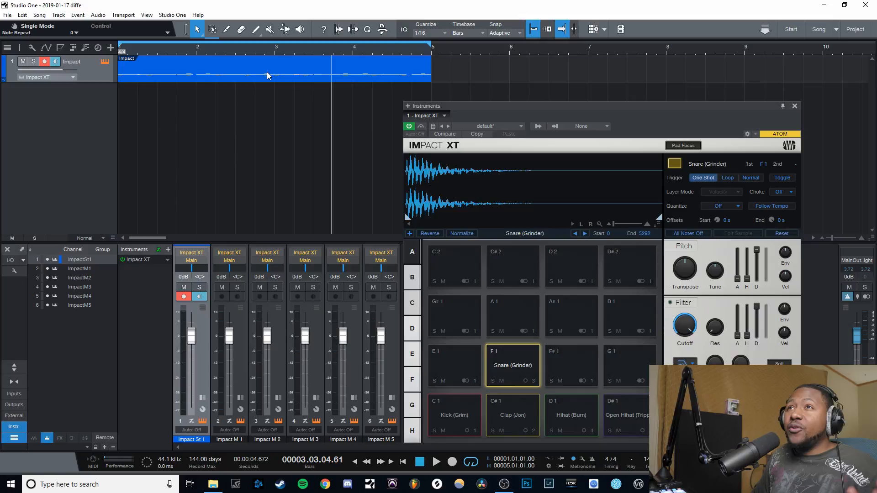
# - Explode the Impact drum part's pitches into individual tracks, one per drum sound
pyautogui.rightClick(267, 76)
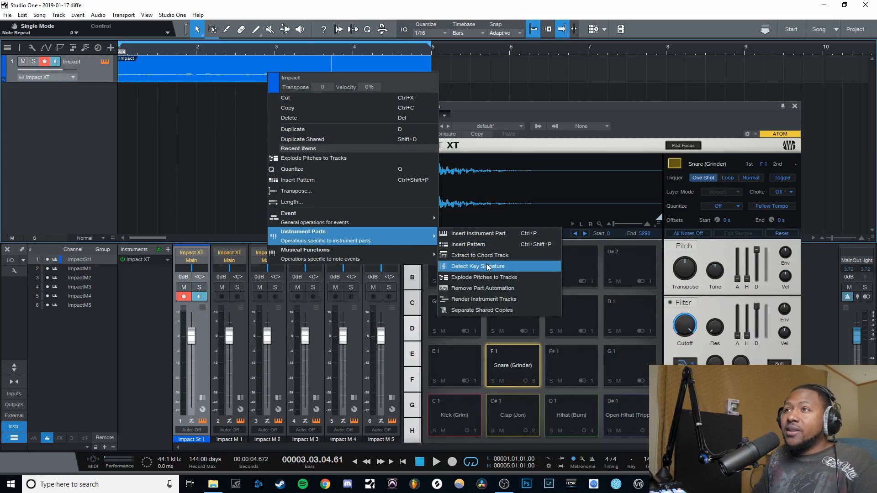
pyautogui.moveTo(495, 277)
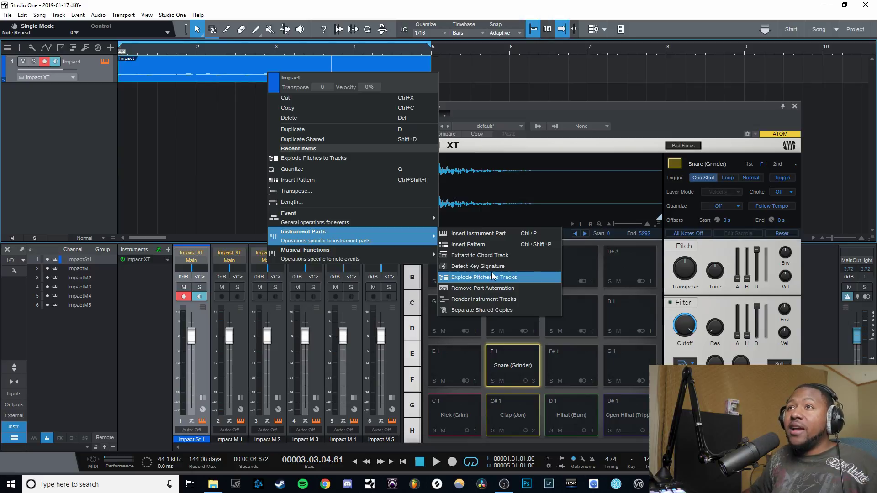
pyautogui.click(485, 278)
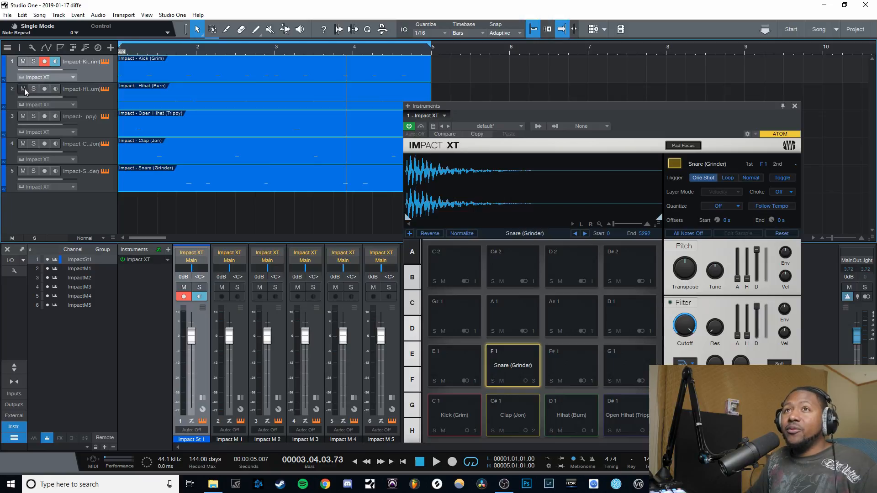
# - Mute the Hihat track and start transport playback of the drum tracks
pyautogui.click(23, 90)
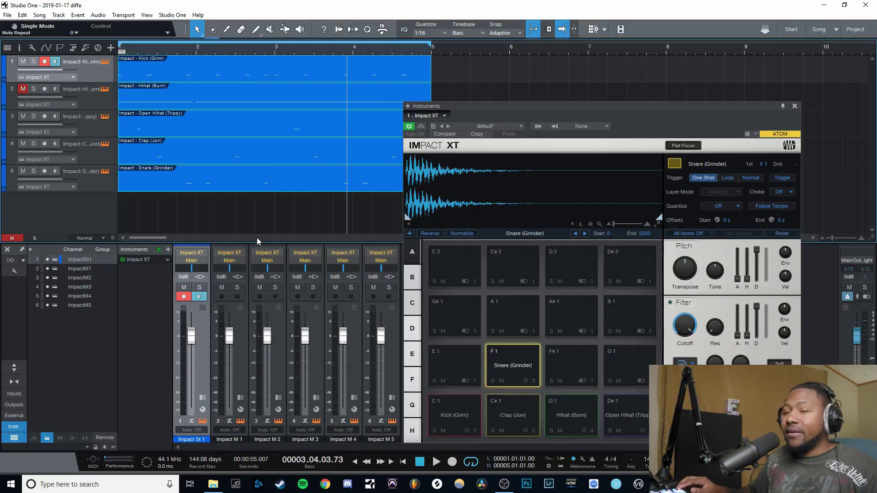
pyautogui.click(436, 461)
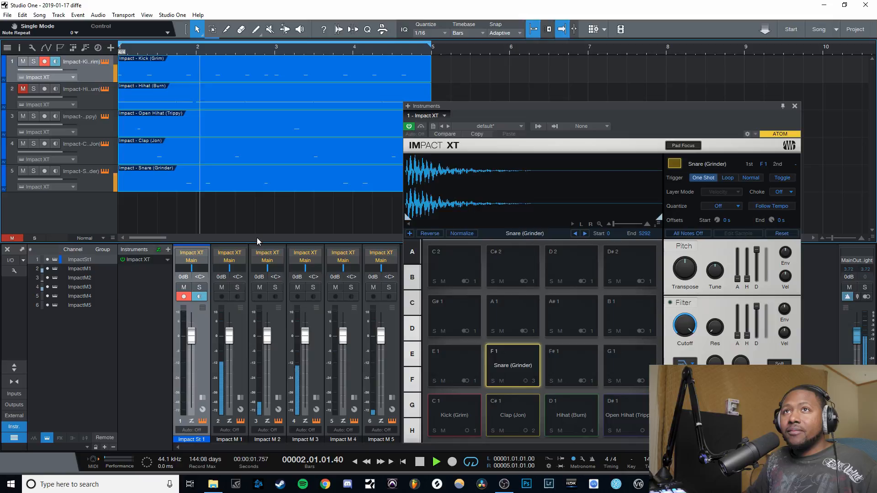